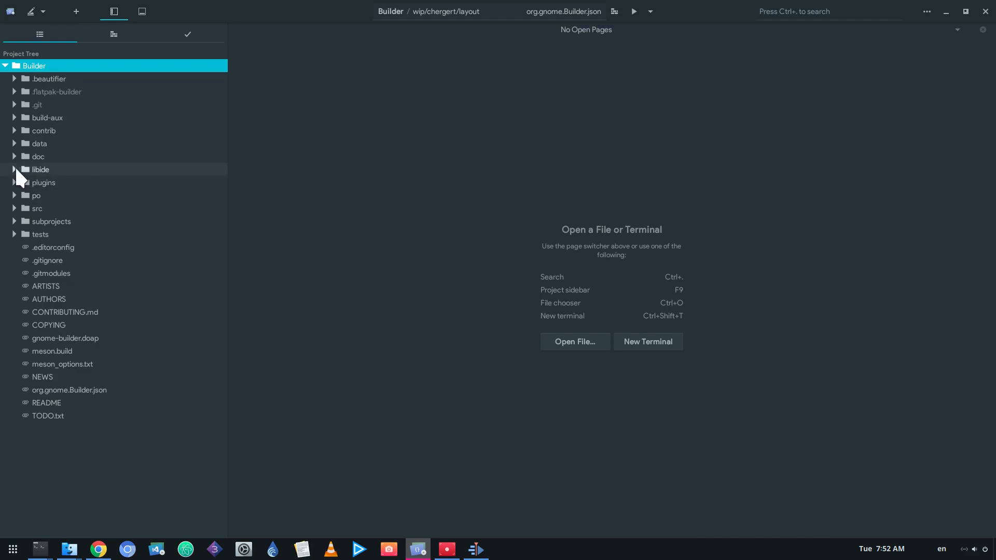
# Open the libide application source files and show ide-application-actions.c with its function outline
pyautogui.click(39, 169)
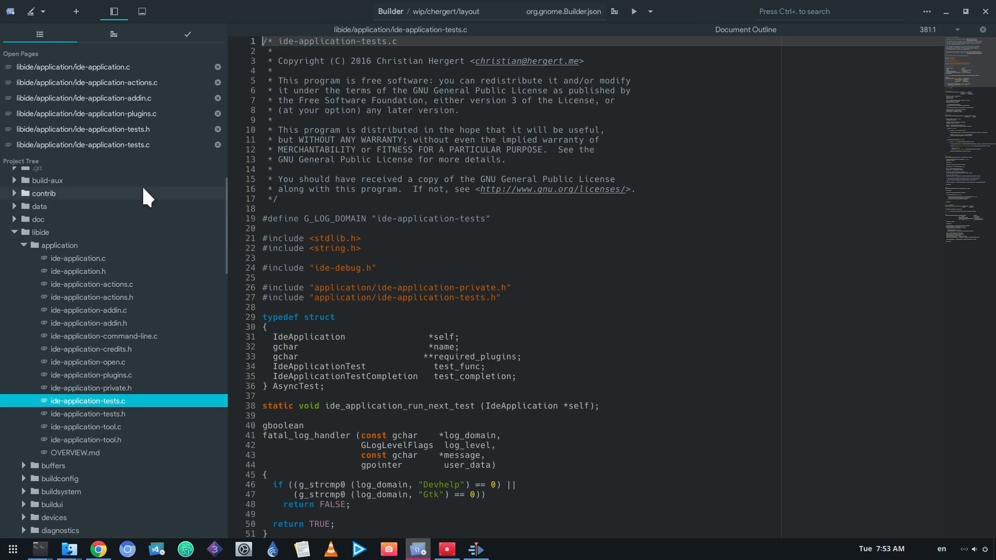
pyautogui.click(87, 113)
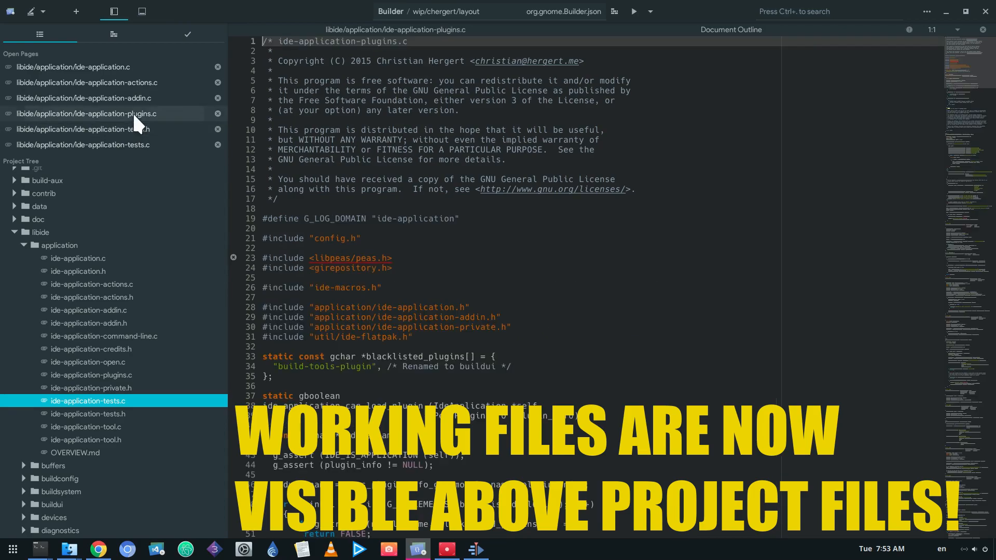
pyautogui.click(85, 98)
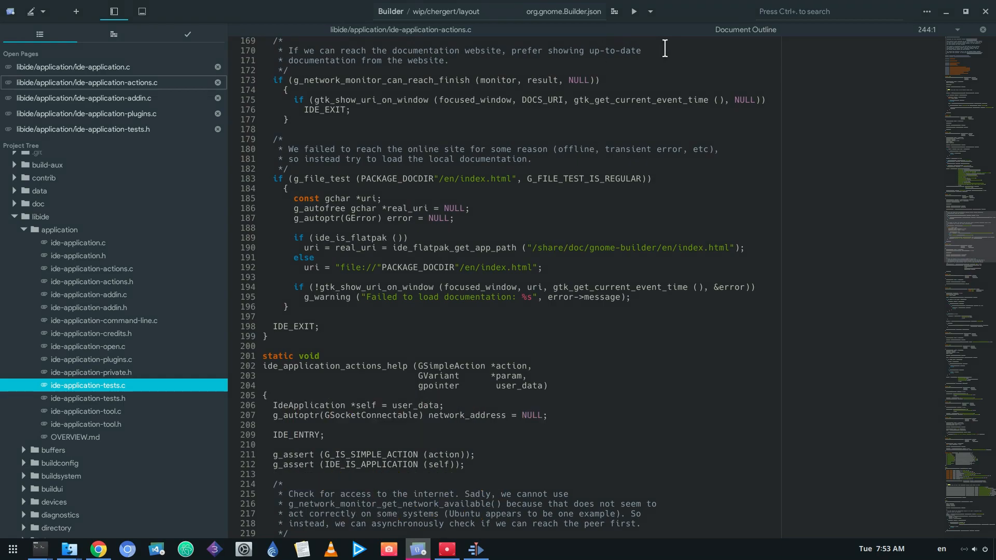
pyautogui.click(745, 29)
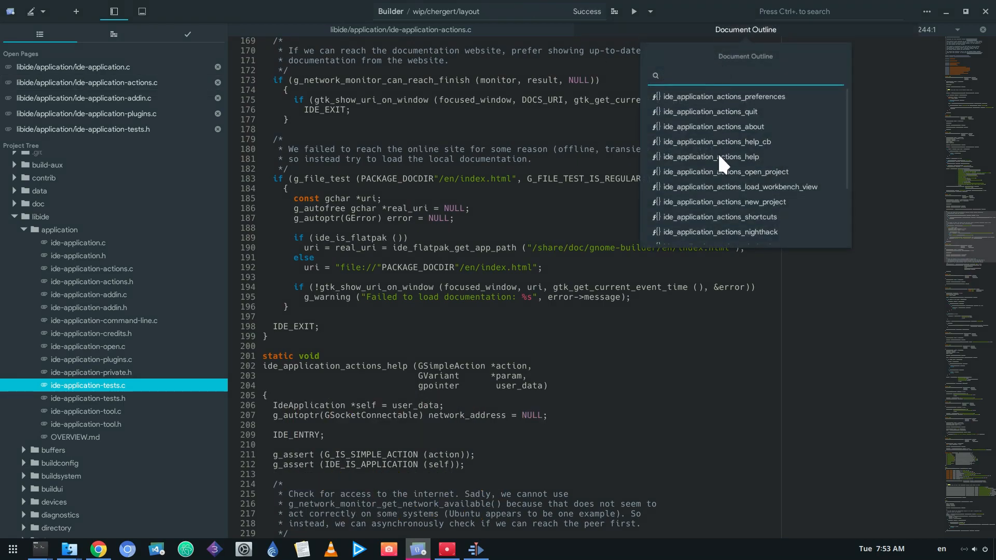
# Jump to the open_project function and split the editor beside ide-application.c
pyautogui.click(724, 172)
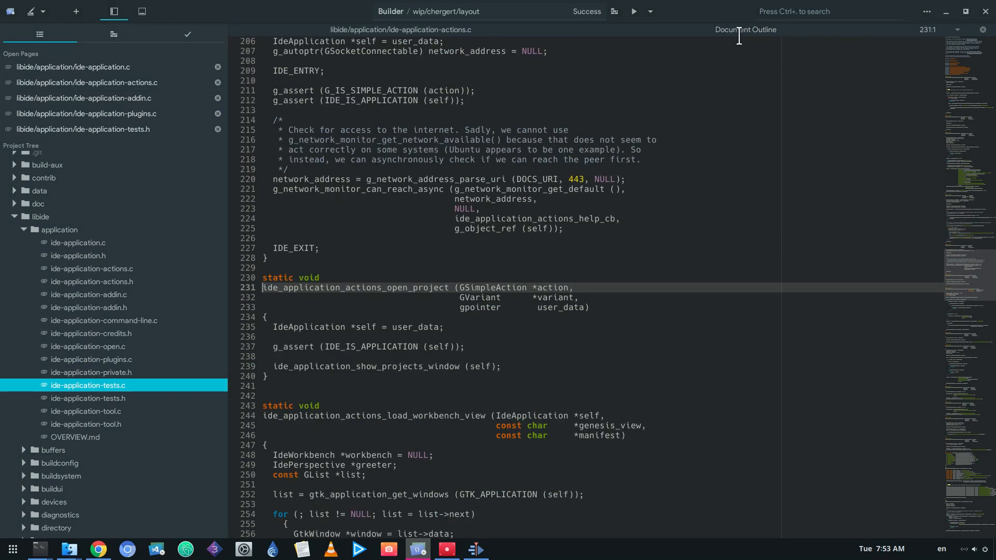
pyautogui.click(745, 29)
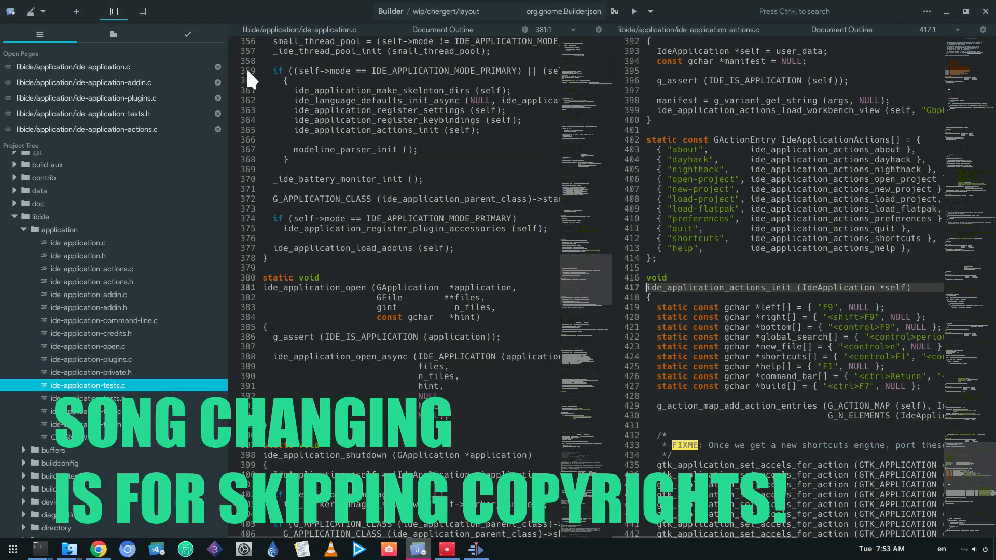
# Hide the project sidebar and add terminals beside the editor and in the bottom panel
pyautogui.click(141, 11)
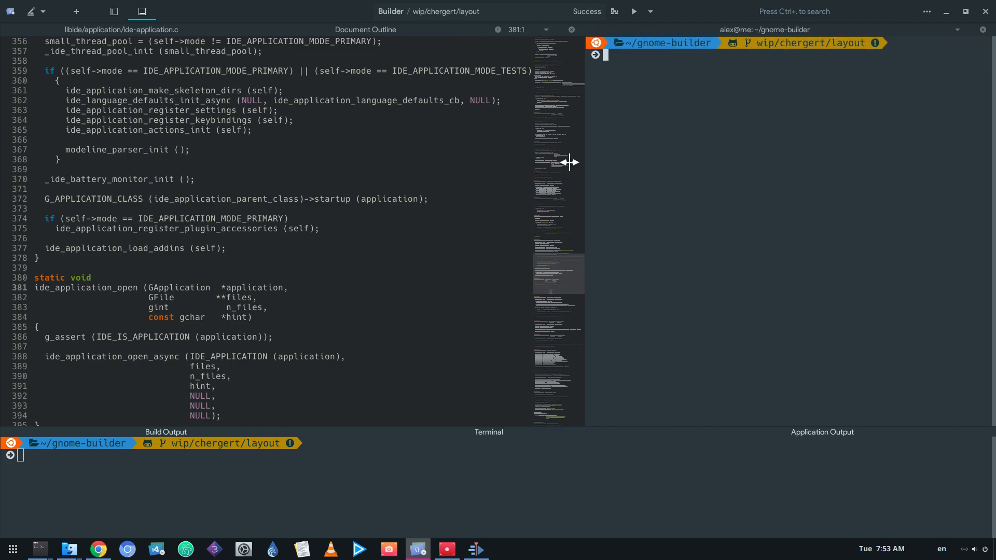
# Restore the sidebar and type 'sa' into a new unsaved document below the terminal
pyautogui.click(113, 12)
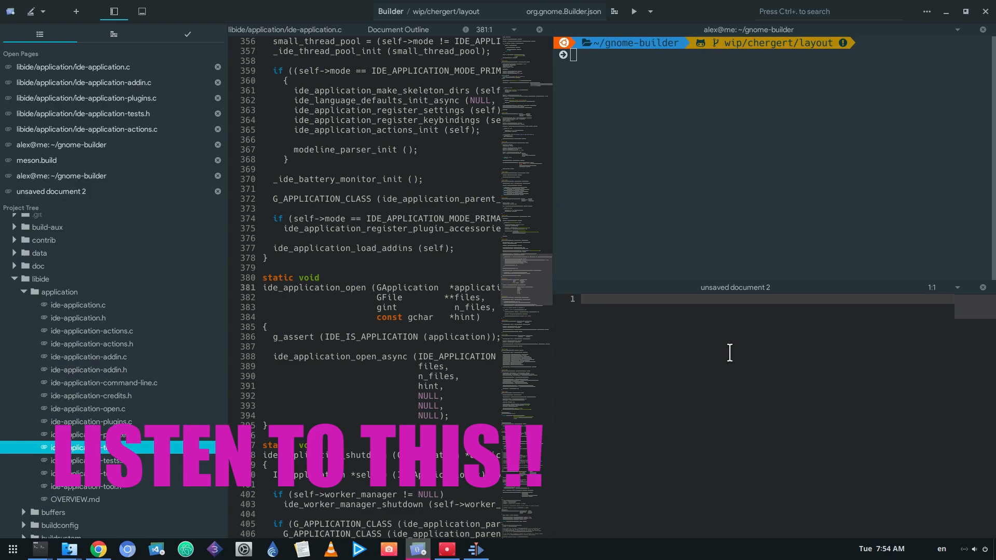
pyautogui.write('sa')
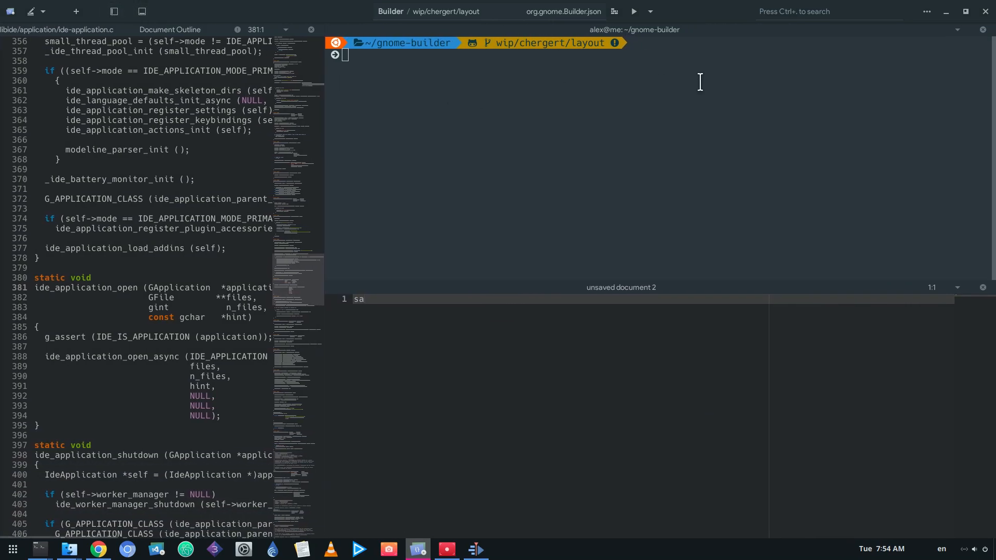
pyautogui.click(114, 11)
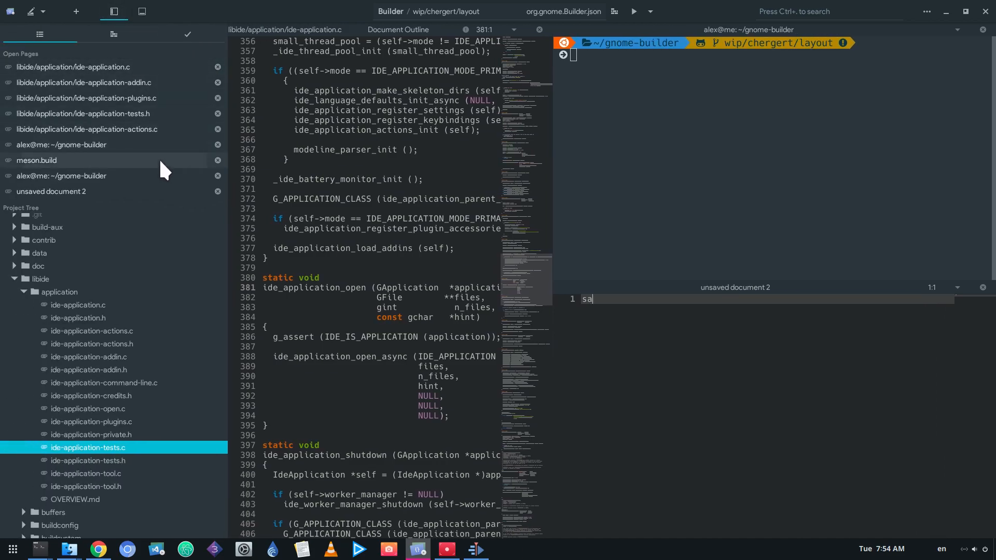